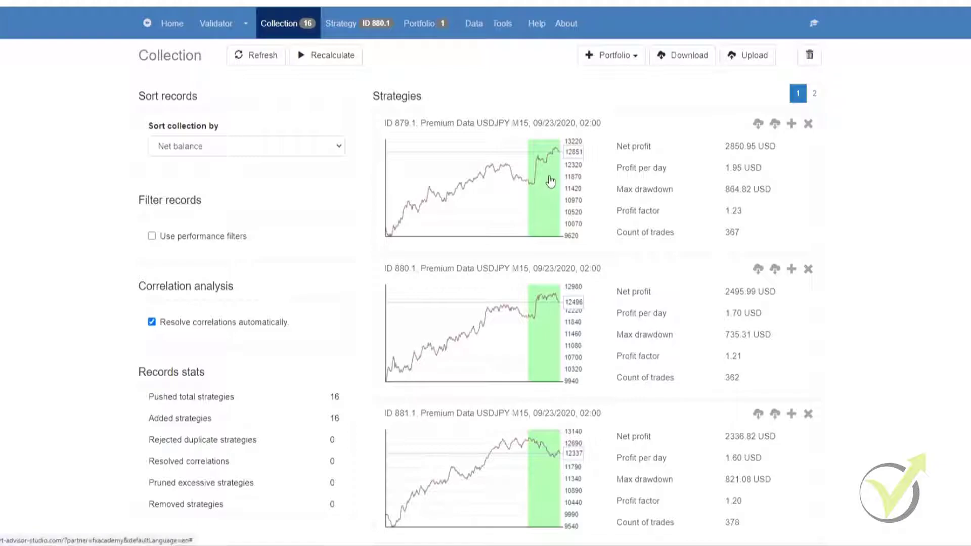
mouse_move(508, 373)
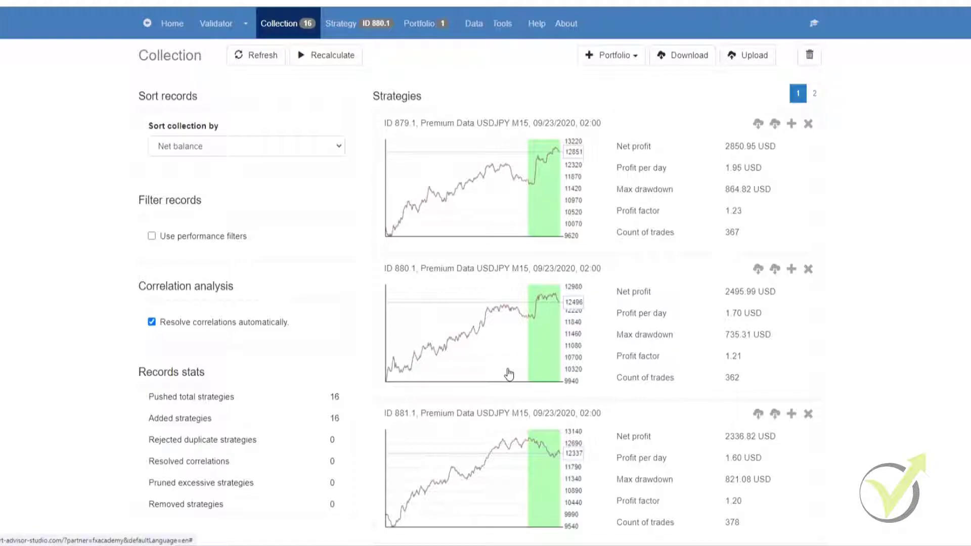
mouse_move(519, 327)
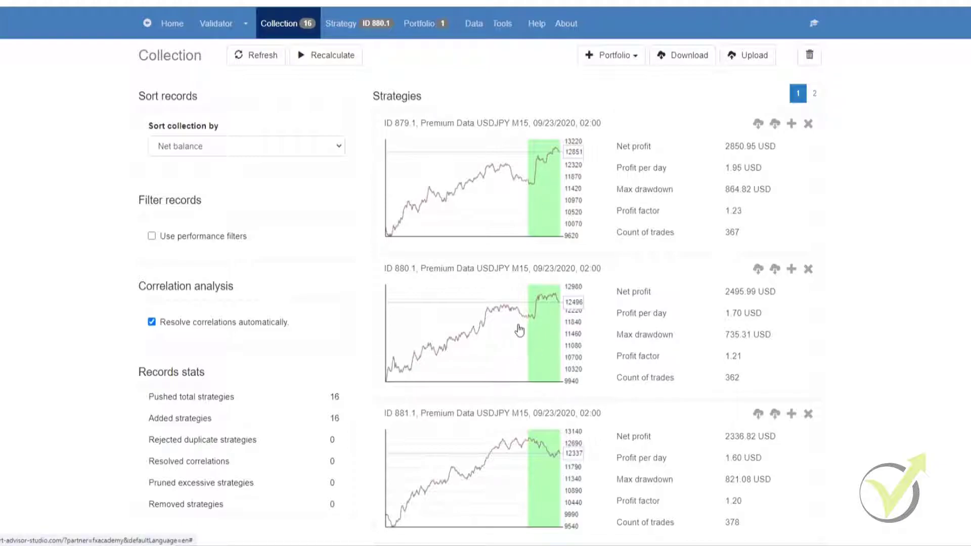
Step: Load strategy 880.1 from the Collection into the Editor via its balance chart
click(359, 23)
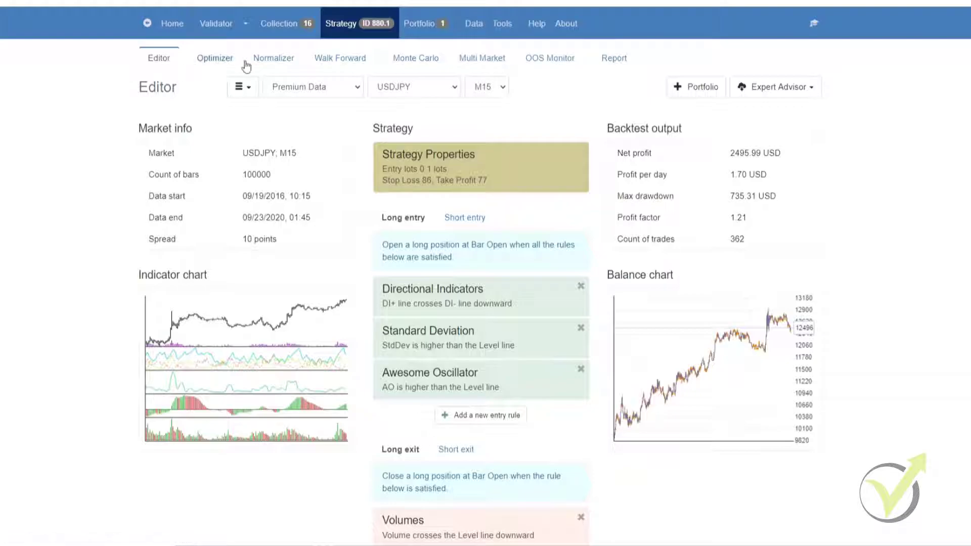
Step: Show the Walk Forward tool for strategy 880.1 with its five out-of-sample segments
click(340, 58)
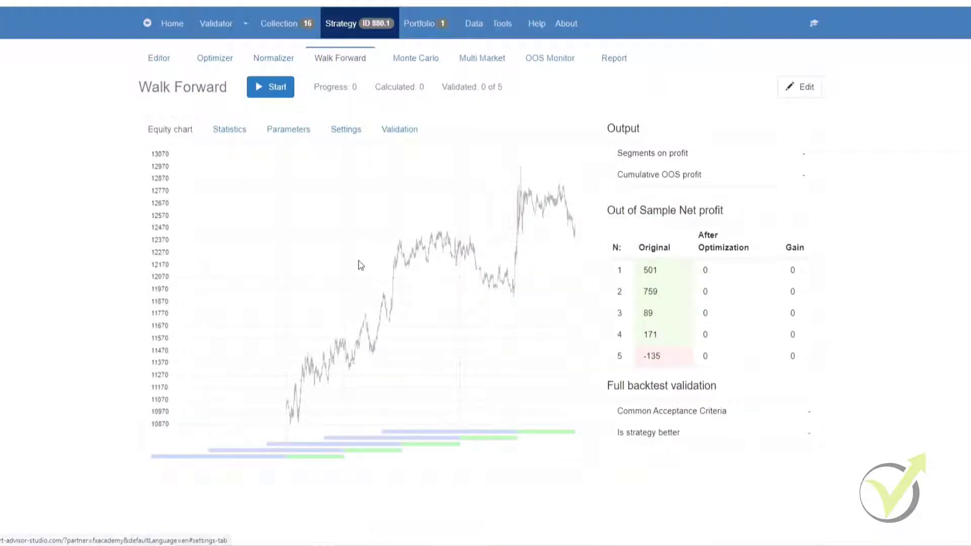
mouse_move(363, 261)
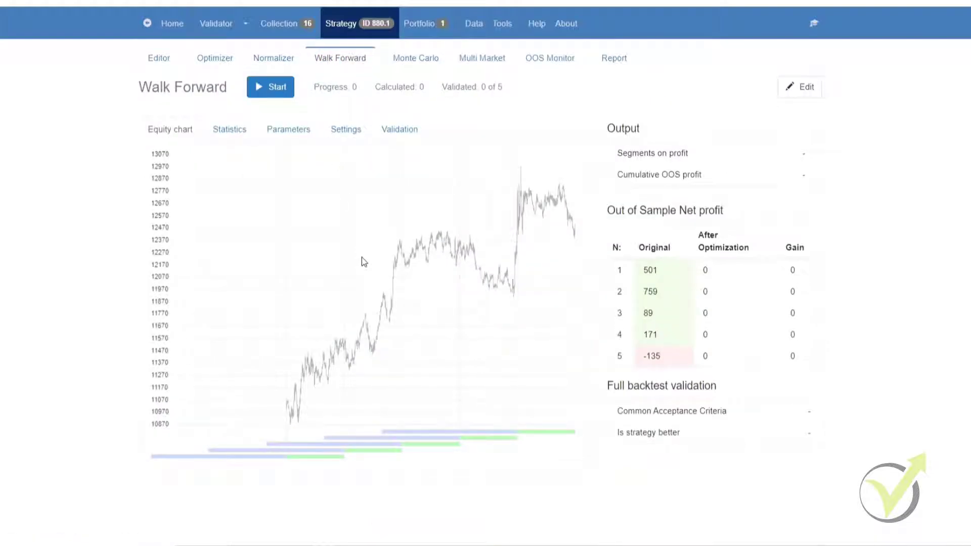
mouse_move(200, 332)
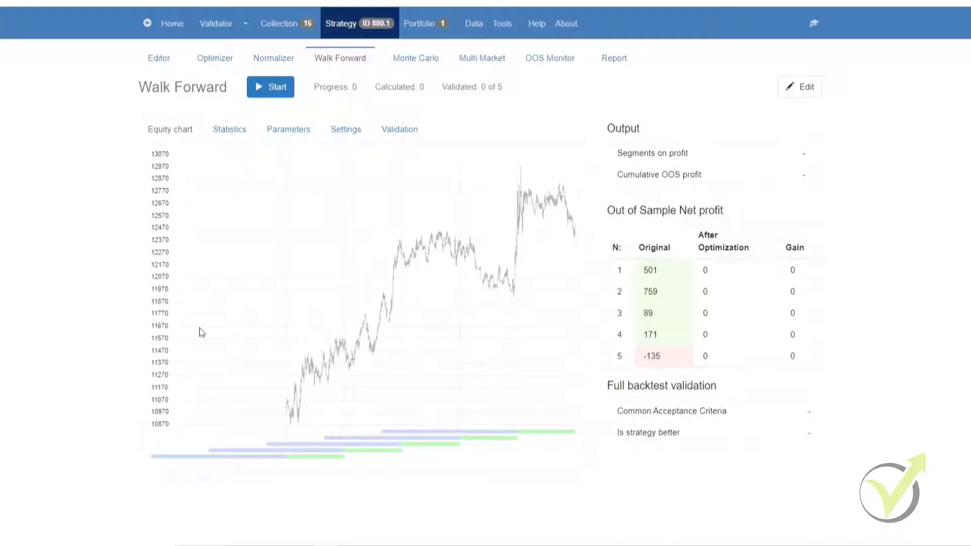
mouse_move(259, 175)
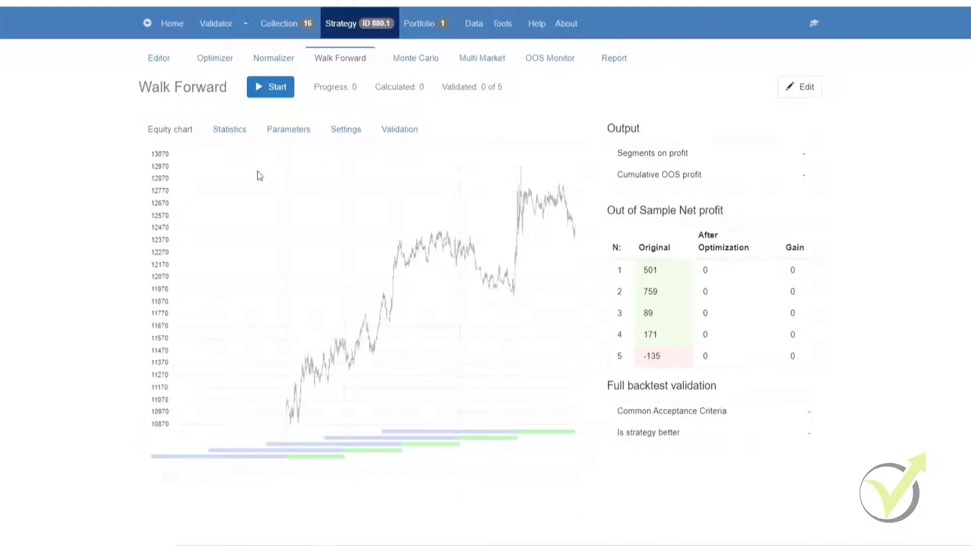
mouse_move(172, 366)
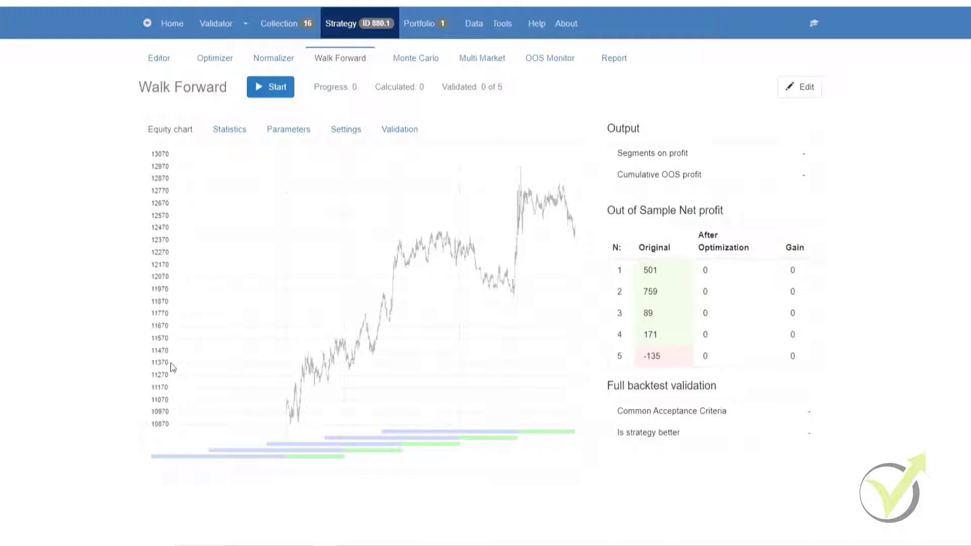
mouse_move(142, 318)
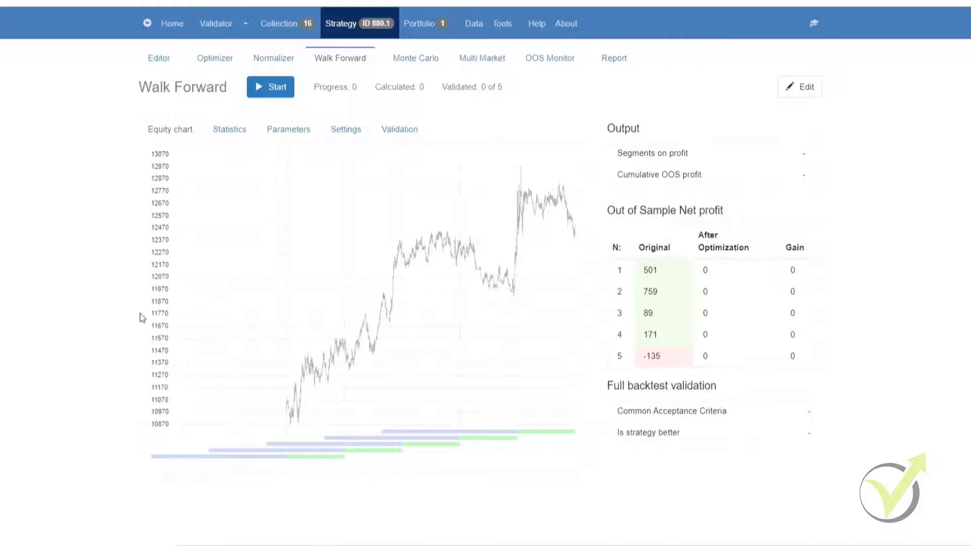
mouse_move(335, 332)
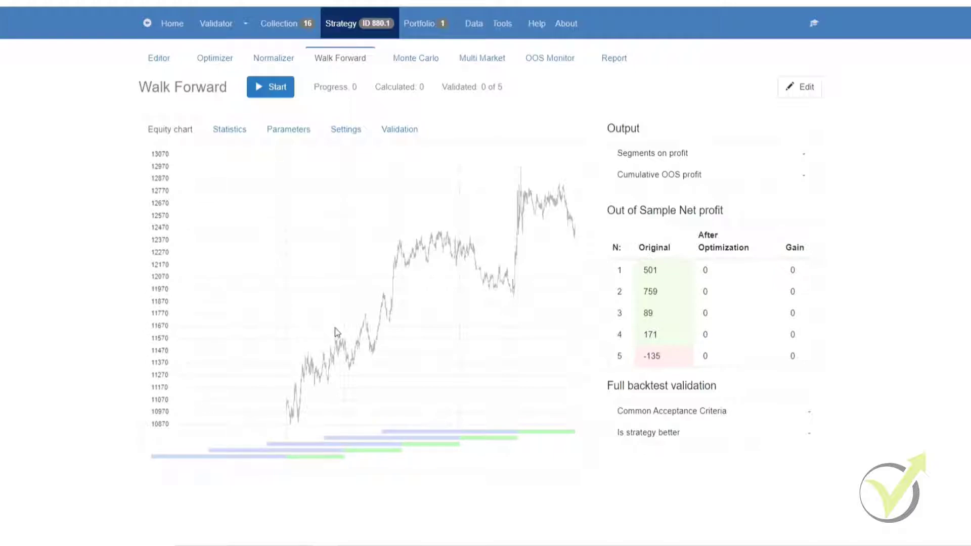
mouse_move(536, 300)
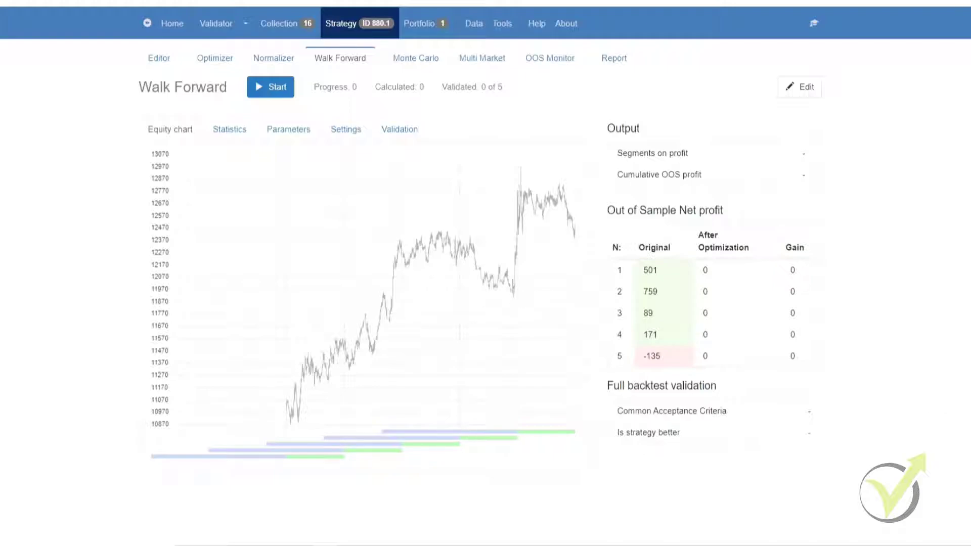
Step: Start the Walk Forward optimization and let it progress through the five segments
click(270, 86)
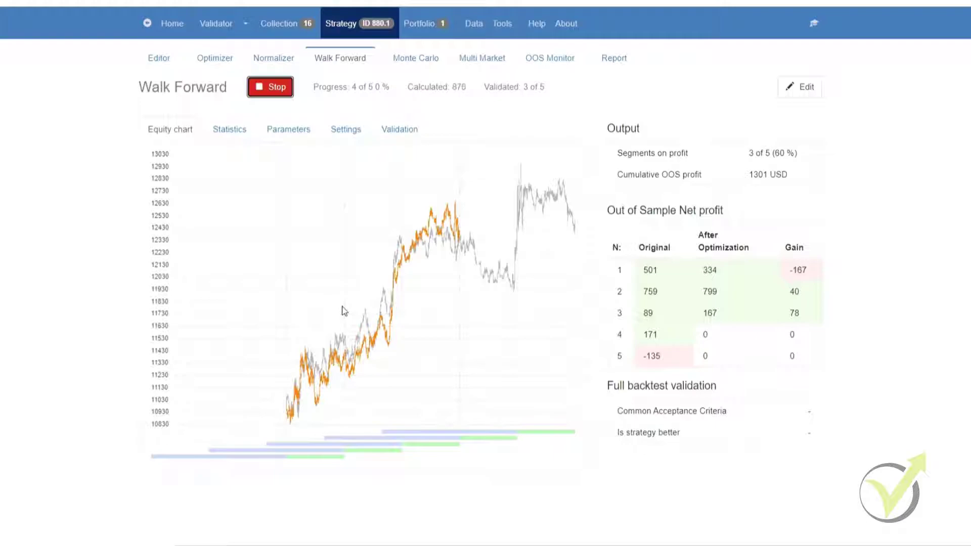
mouse_move(720, 302)
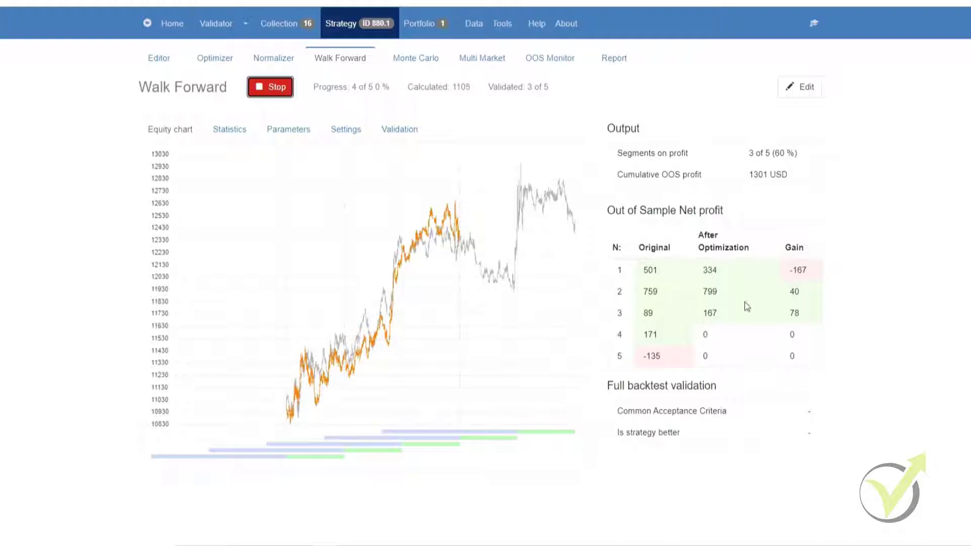
mouse_move(806, 299)
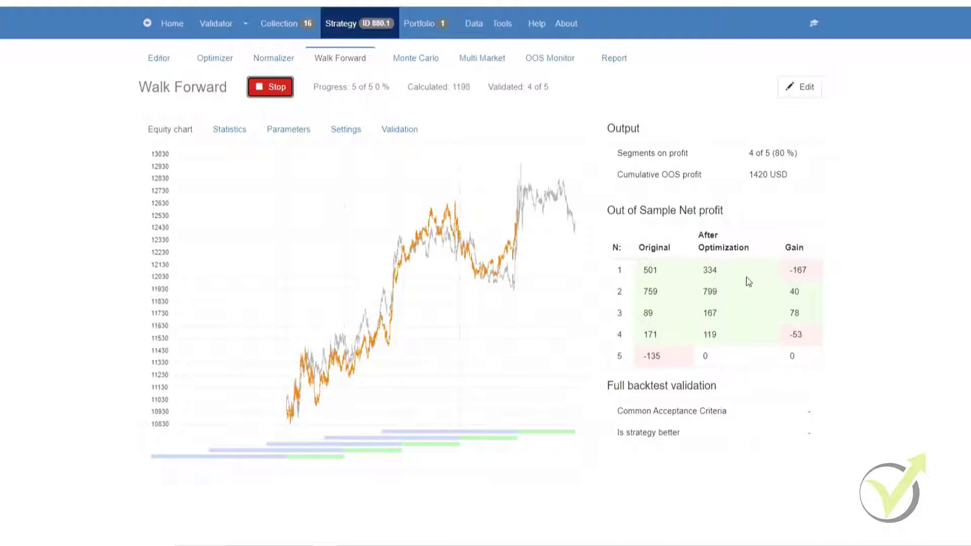
mouse_move(718, 352)
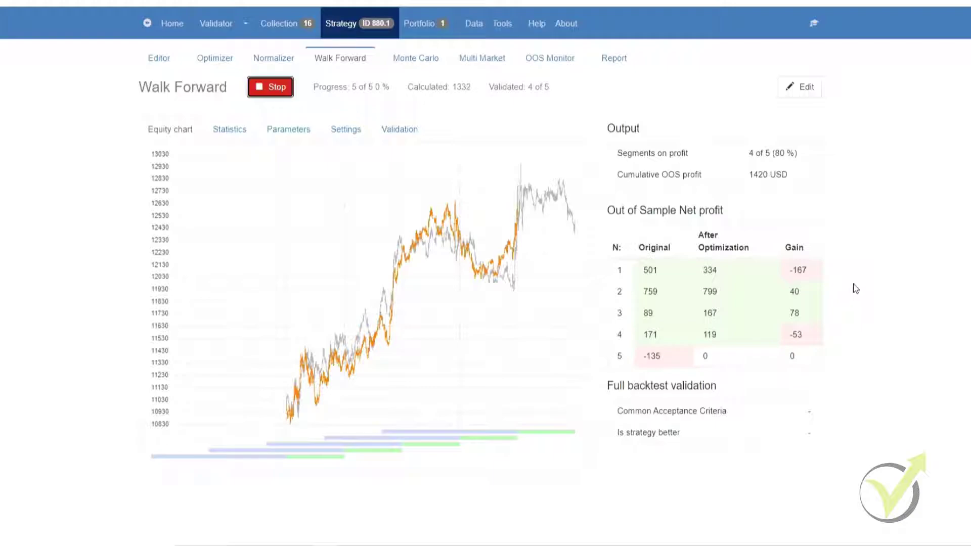
mouse_move(879, 335)
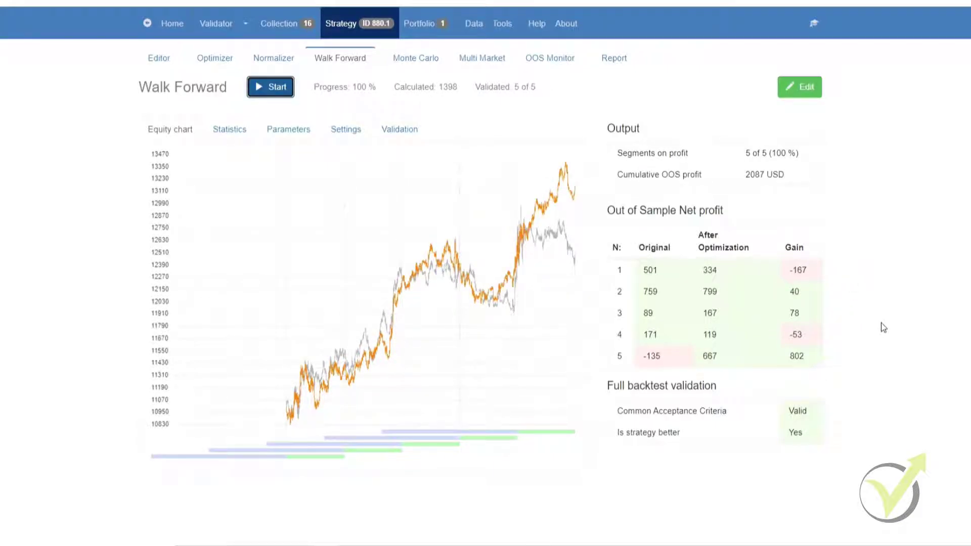
mouse_move(787, 442)
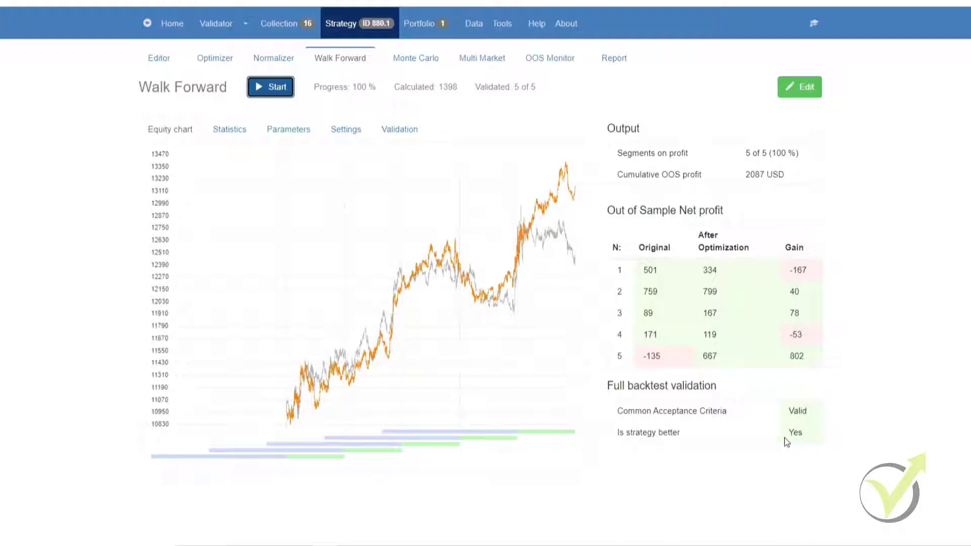
mouse_move(799, 411)
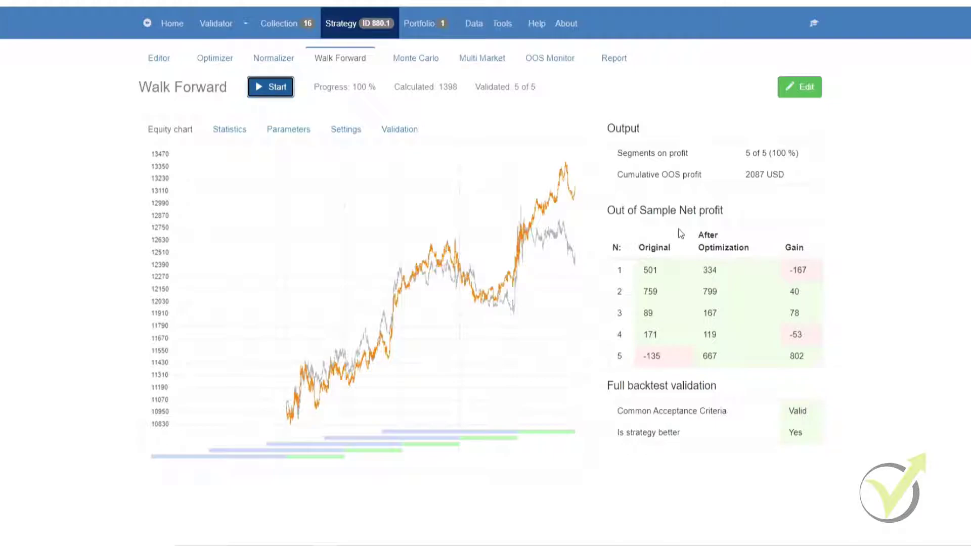
mouse_move(347, 436)
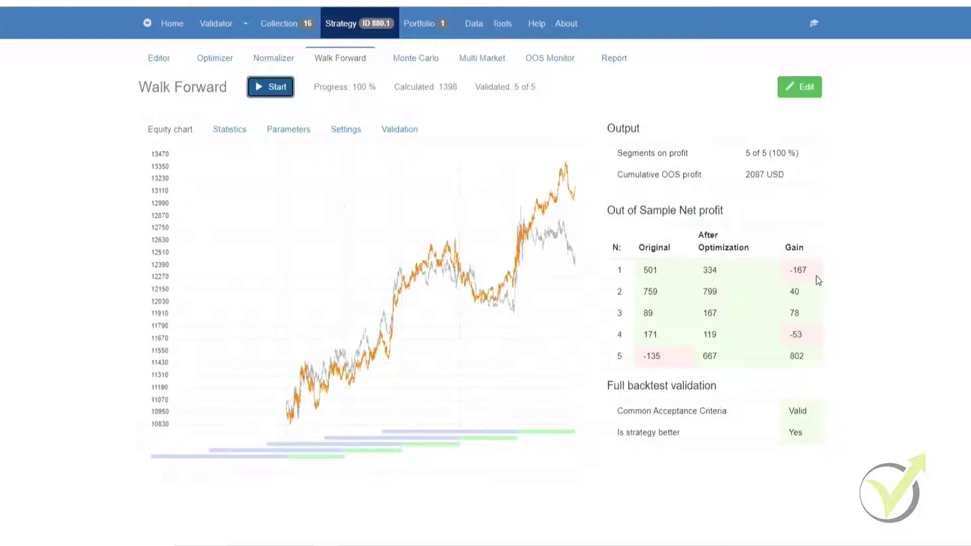
mouse_move(834, 138)
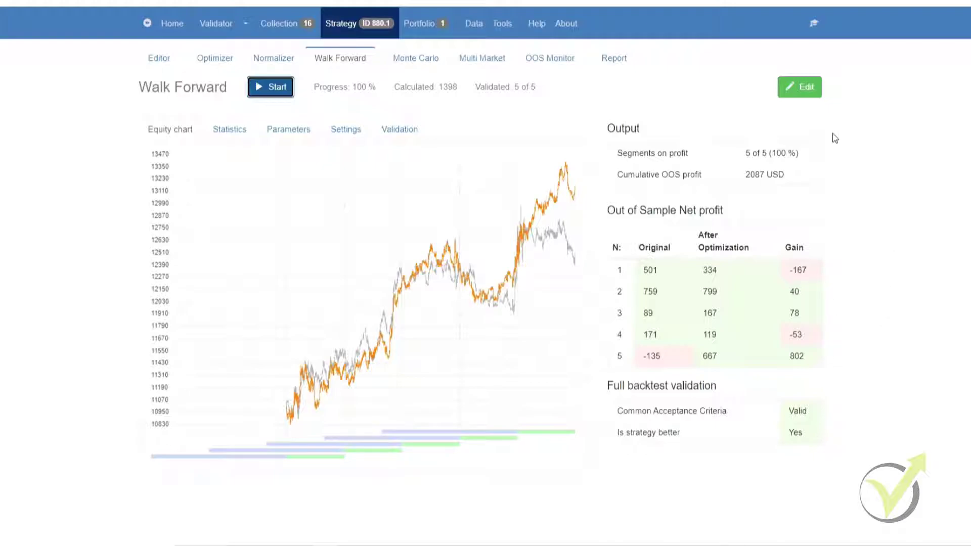
mouse_move(821, 243)
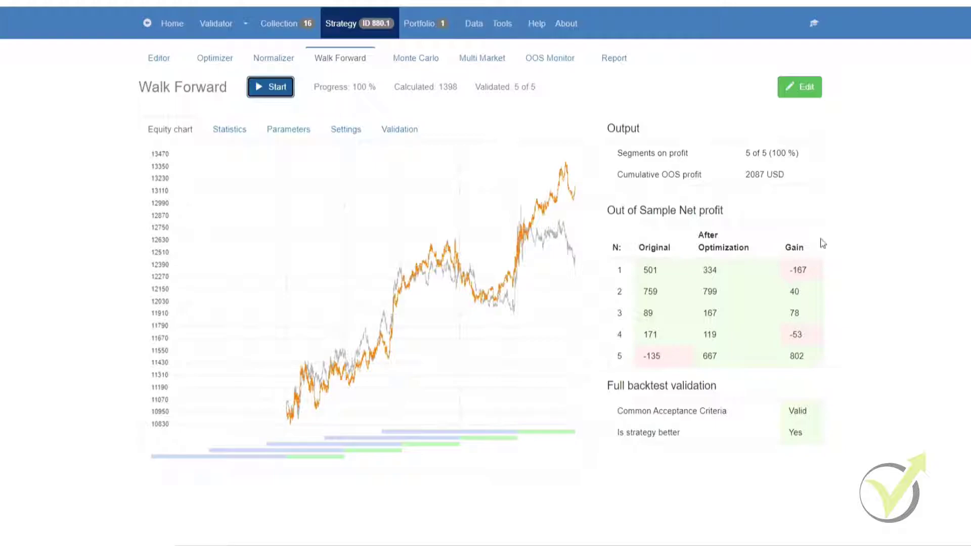
mouse_move(911, 347)
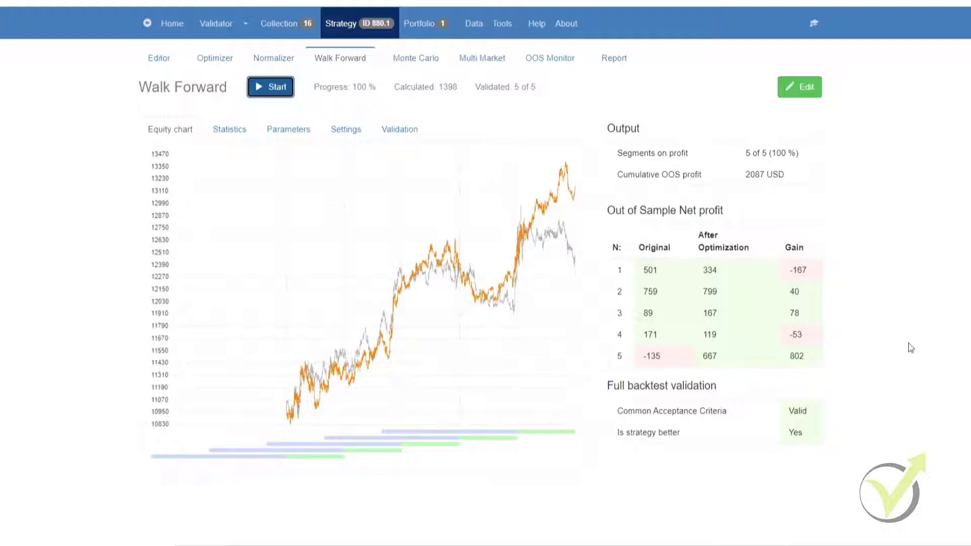
mouse_move(115, 321)
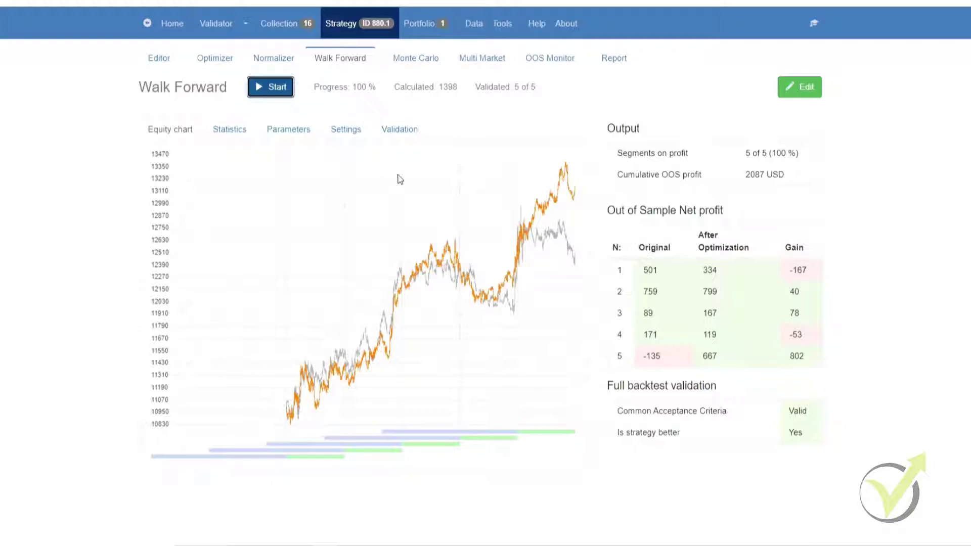
mouse_move(306, 413)
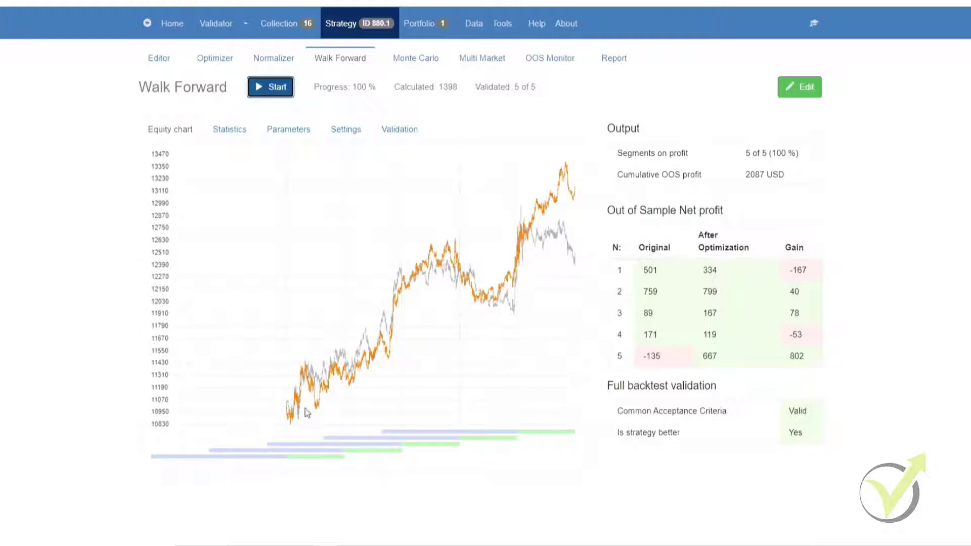
mouse_move(517, 224)
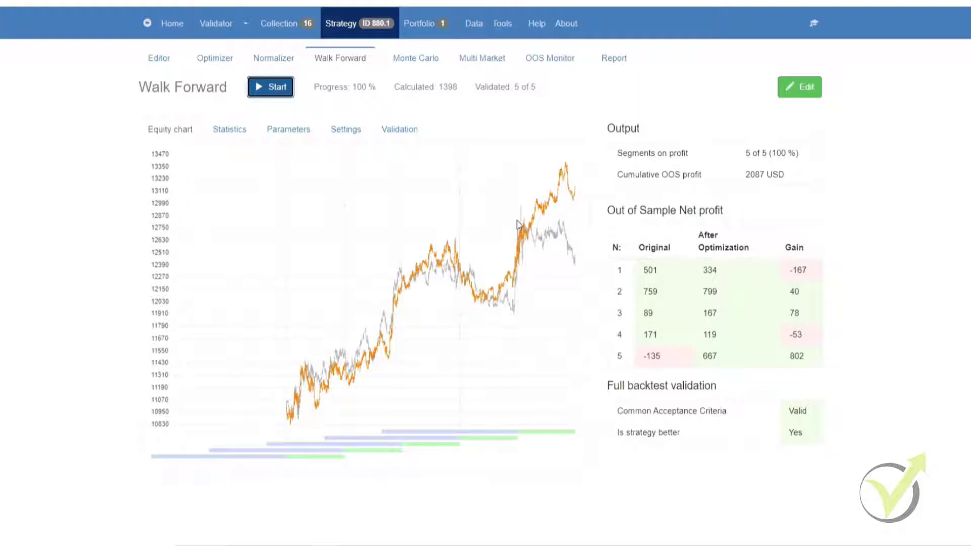
mouse_move(275, 137)
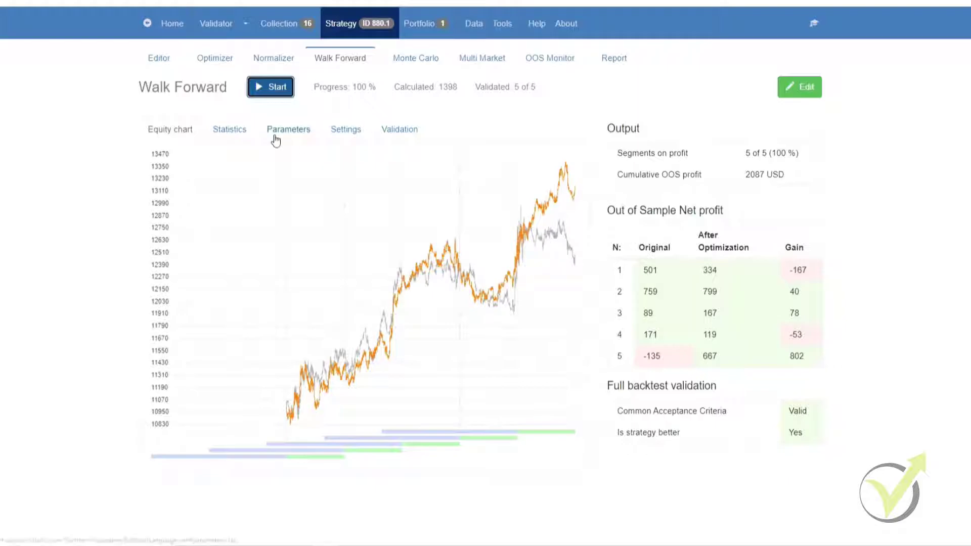
Step: View the OOS statistics summary listing profit, drawdown and trades per segment
click(229, 130)
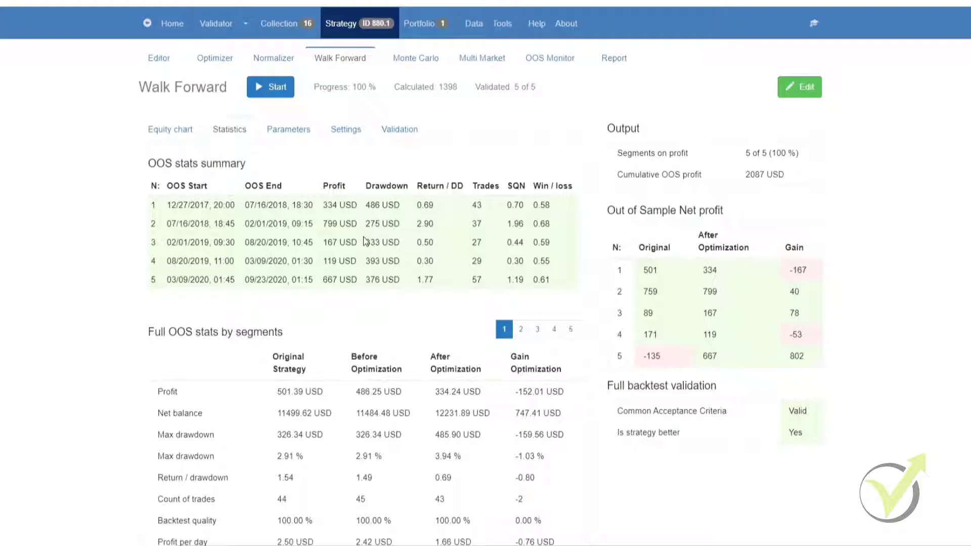
mouse_move(415, 224)
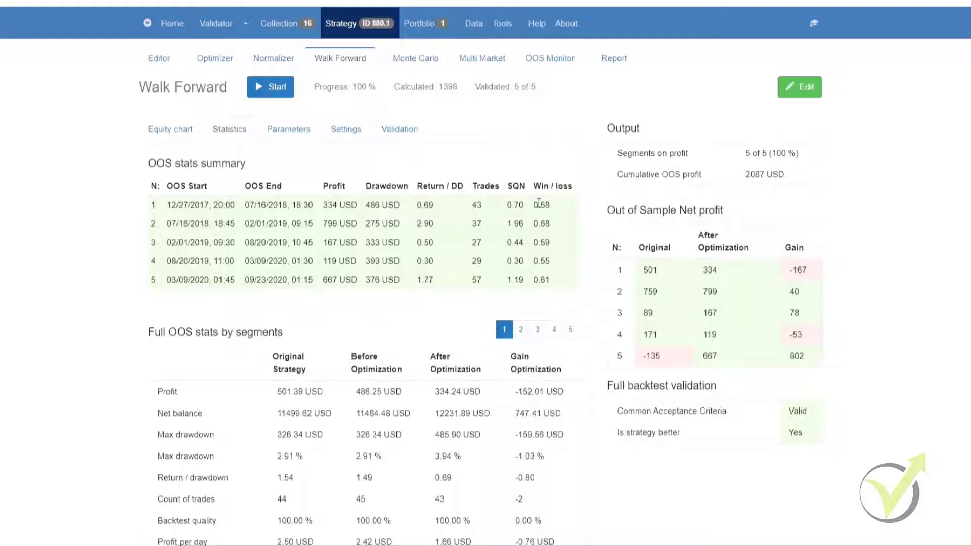
mouse_move(284, 433)
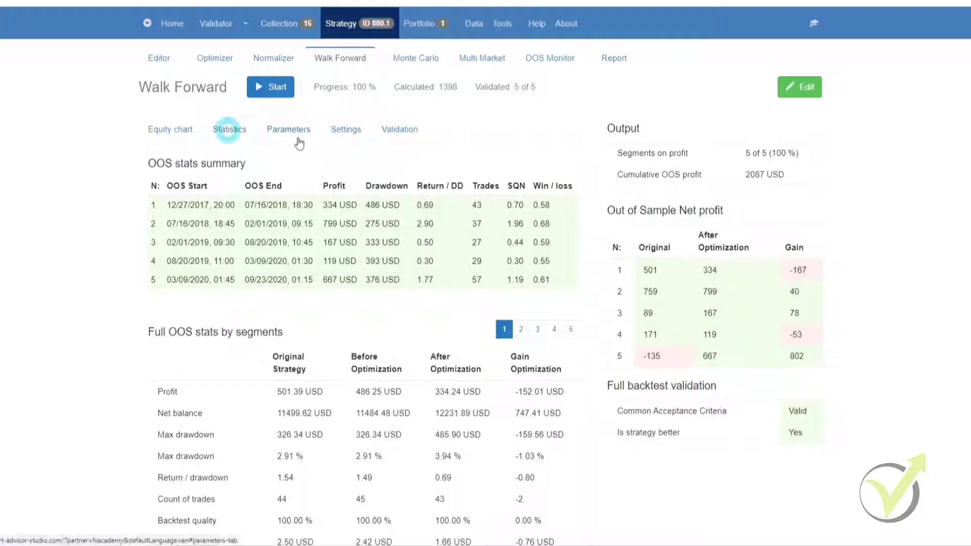
Step: View the optimized parameters per segment and the full backtest with last parameters
click(288, 130)
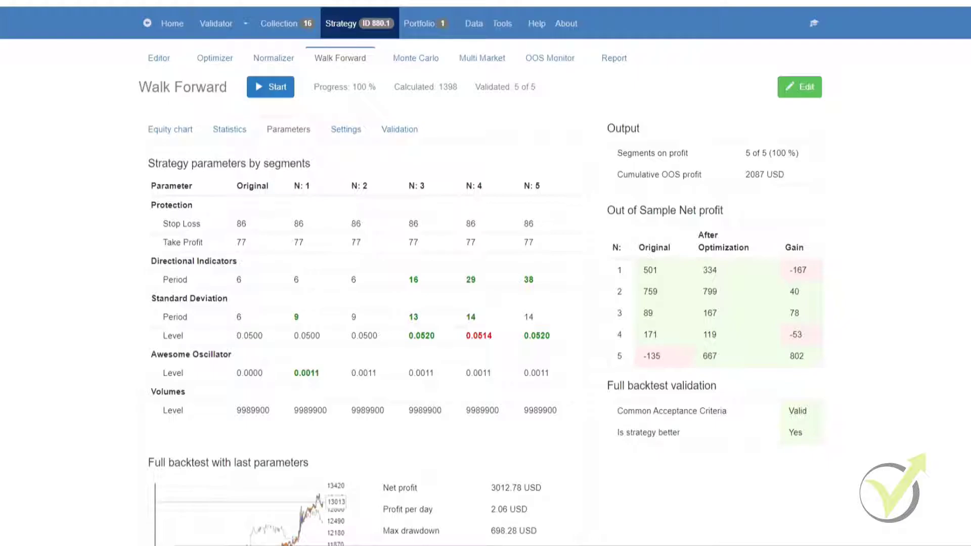
mouse_move(292, 435)
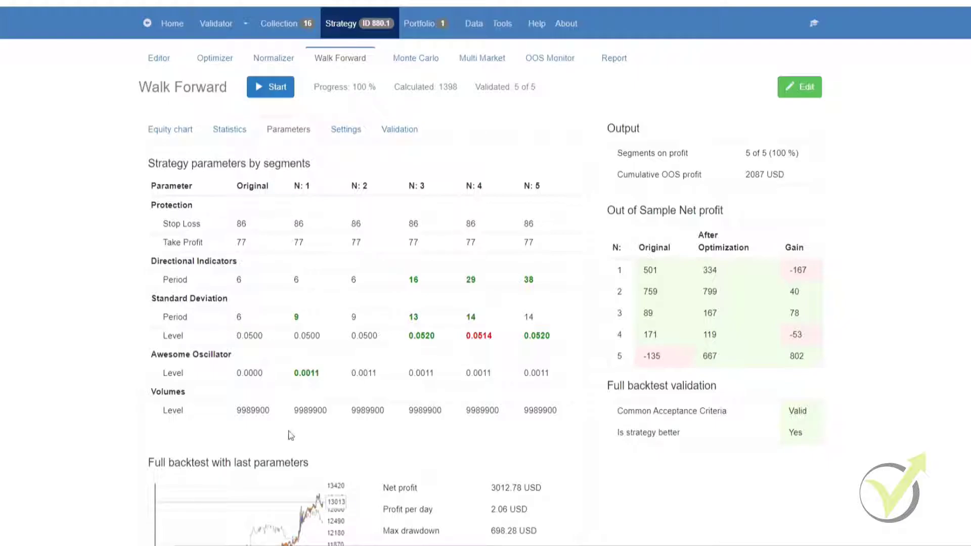
scroll(down, 3)
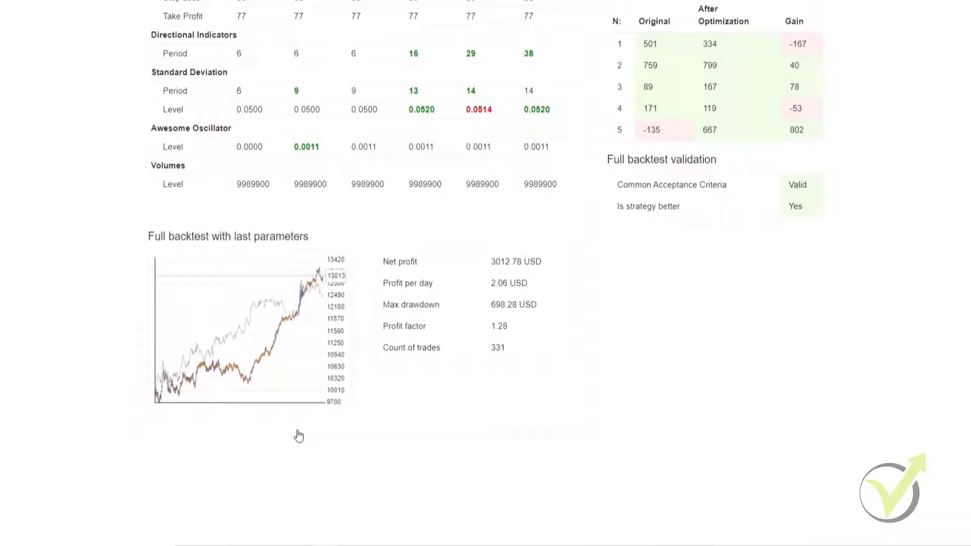
mouse_move(540, 353)
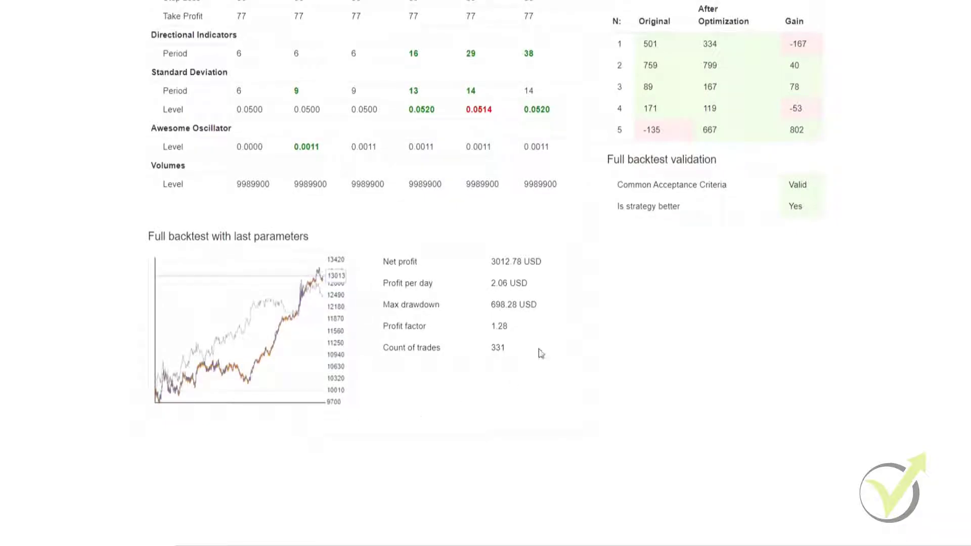
scroll(up, 3)
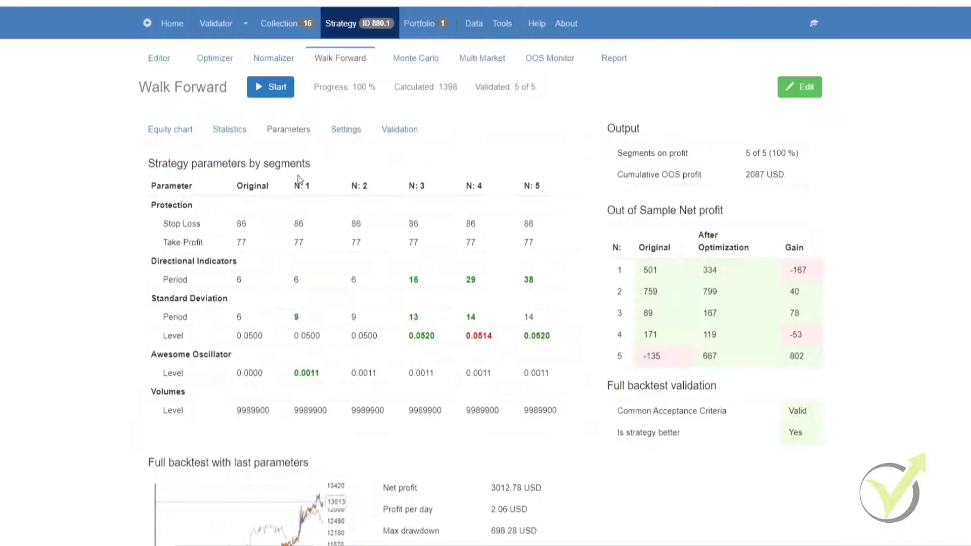
Step: View the Walk Forward settings: 5 segments, 30% OOS, ±20 steps, best net balance
click(345, 128)
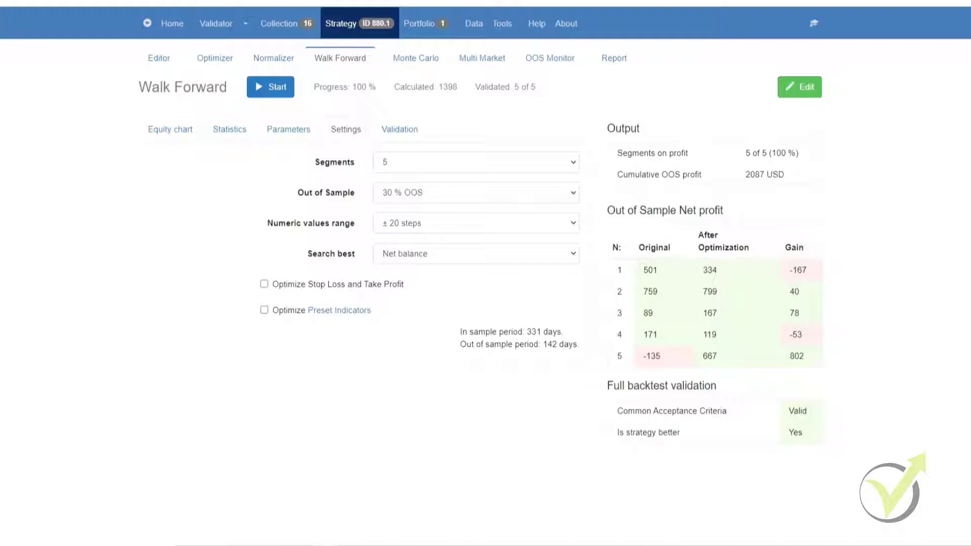
mouse_move(101, 404)
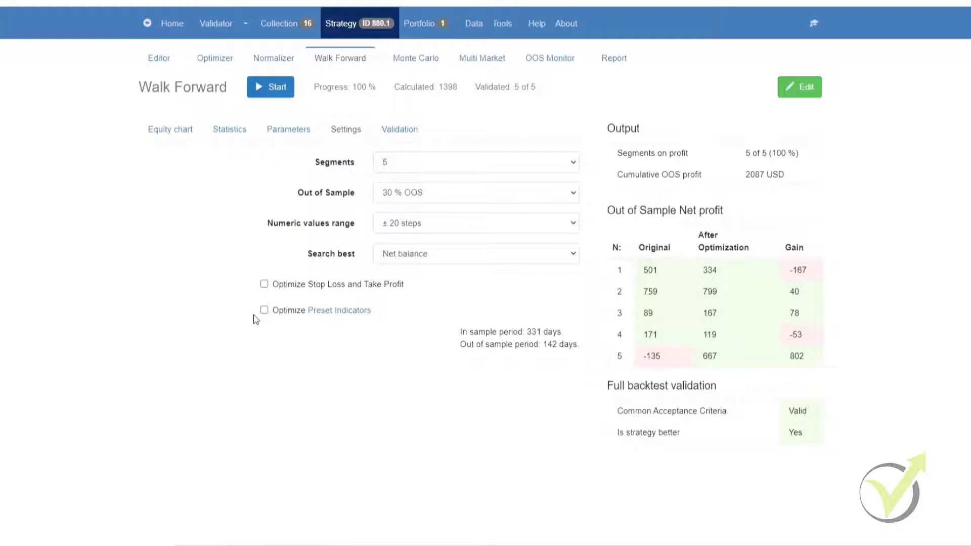
mouse_move(309, 336)
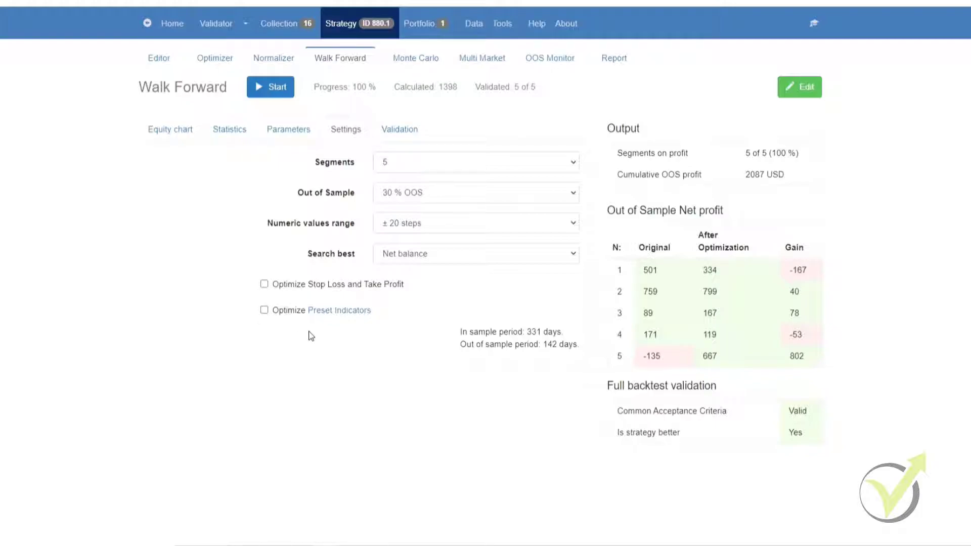
Step: View the validation criteria and add an In Sample criterion, minimum net profit 0
click(399, 128)
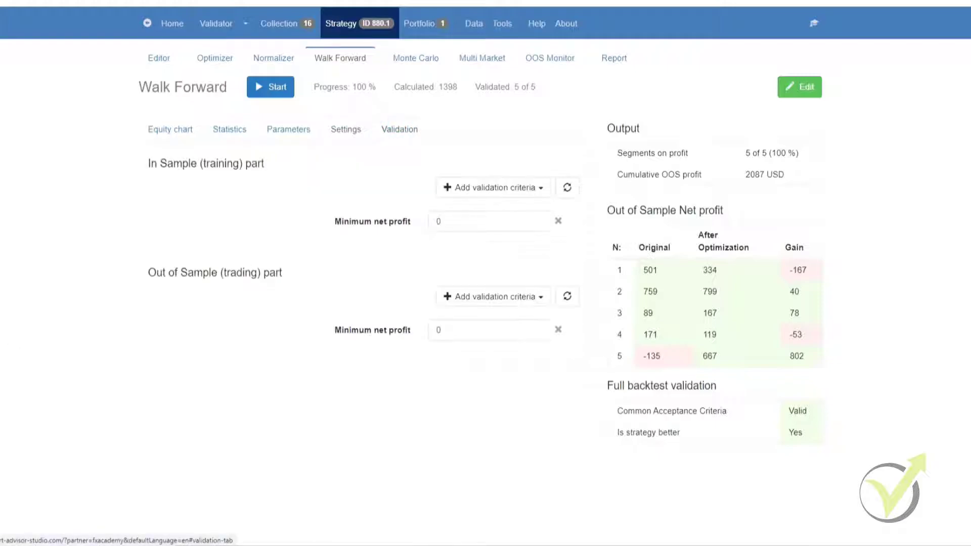
mouse_move(10, 394)
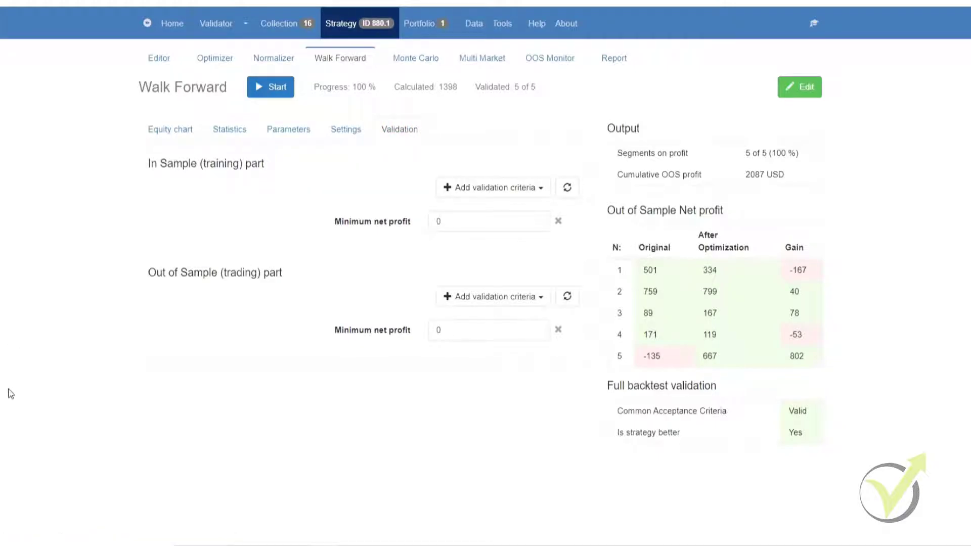
mouse_move(101, 386)
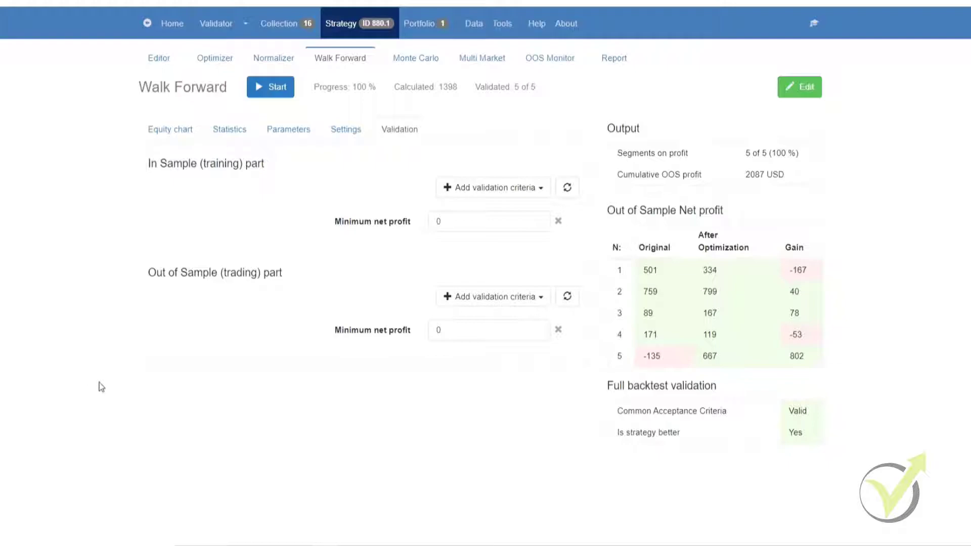
mouse_move(442, 200)
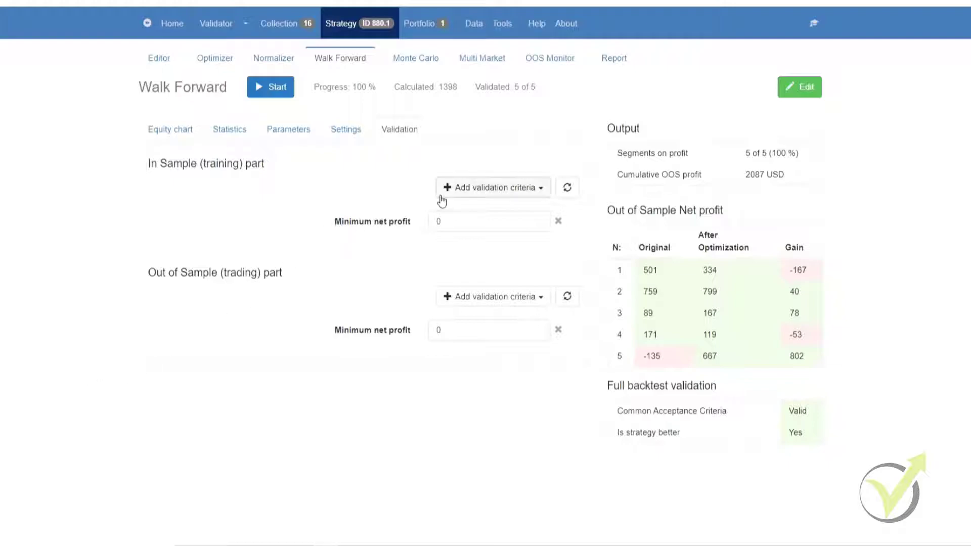
click(492, 187)
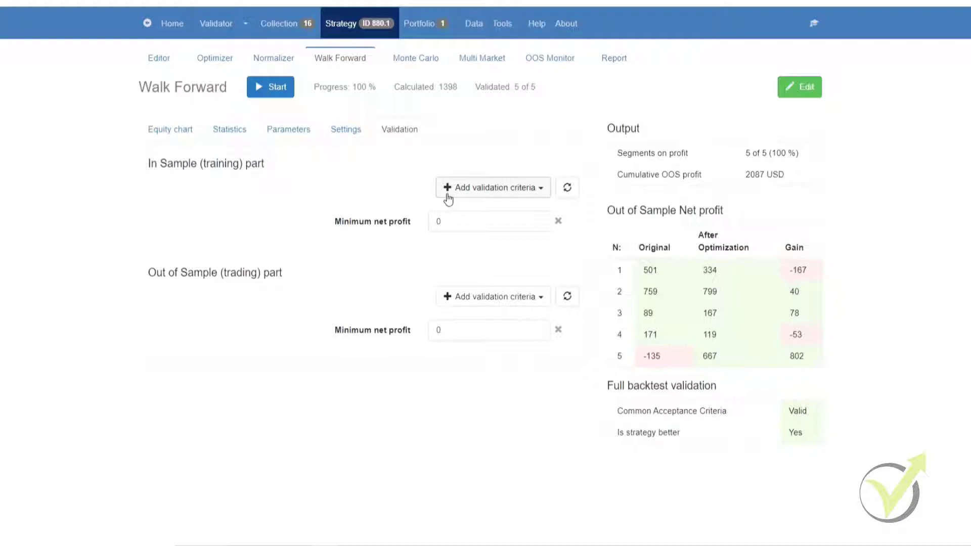
mouse_move(263, 292)
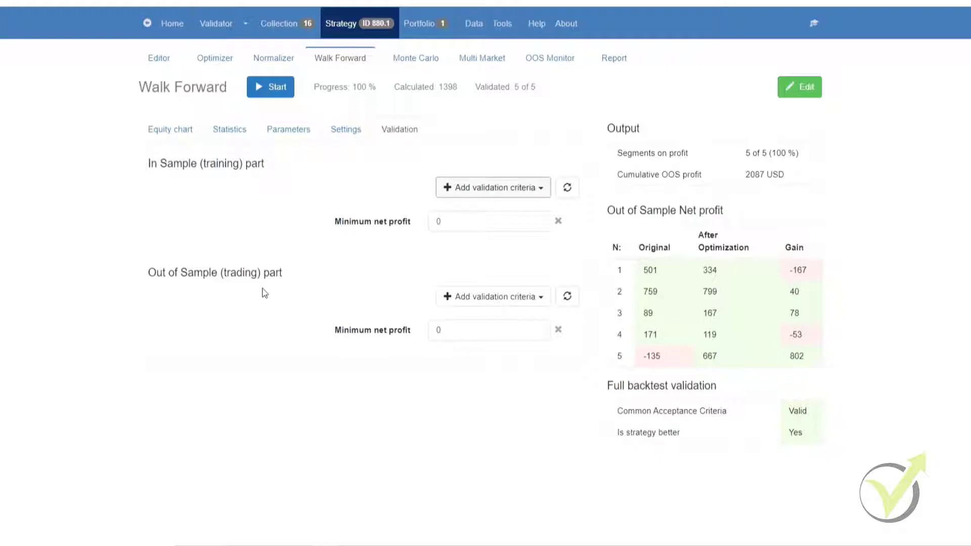
mouse_move(855, 37)
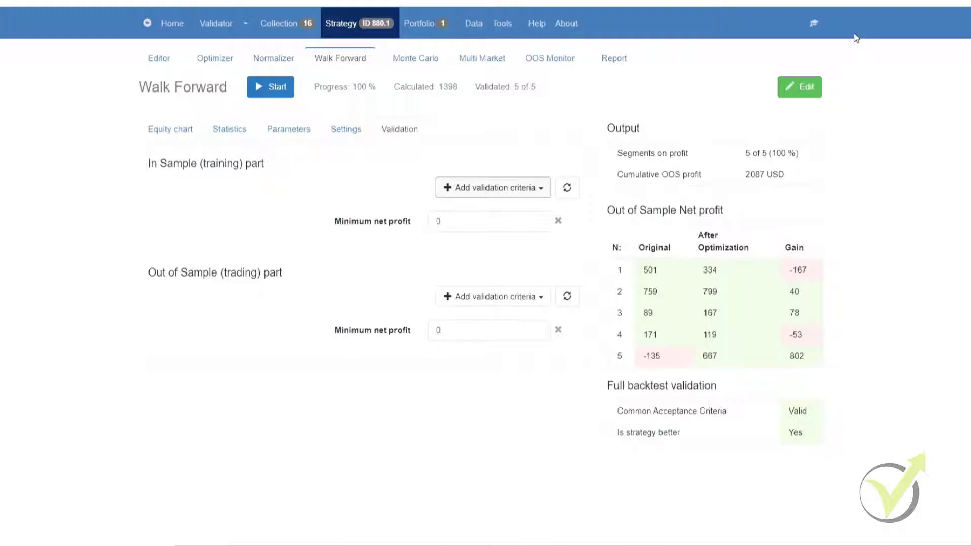
mouse_move(799, 87)
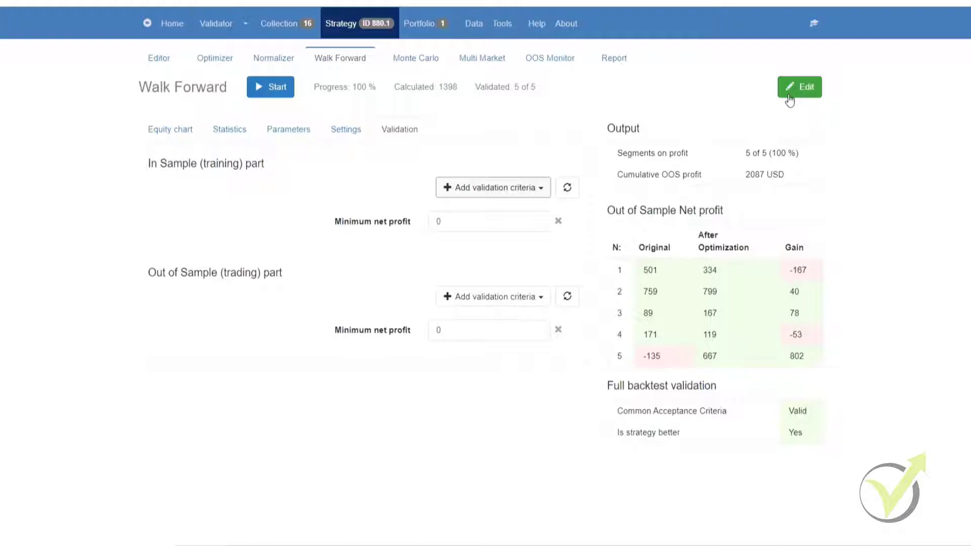
mouse_move(798, 109)
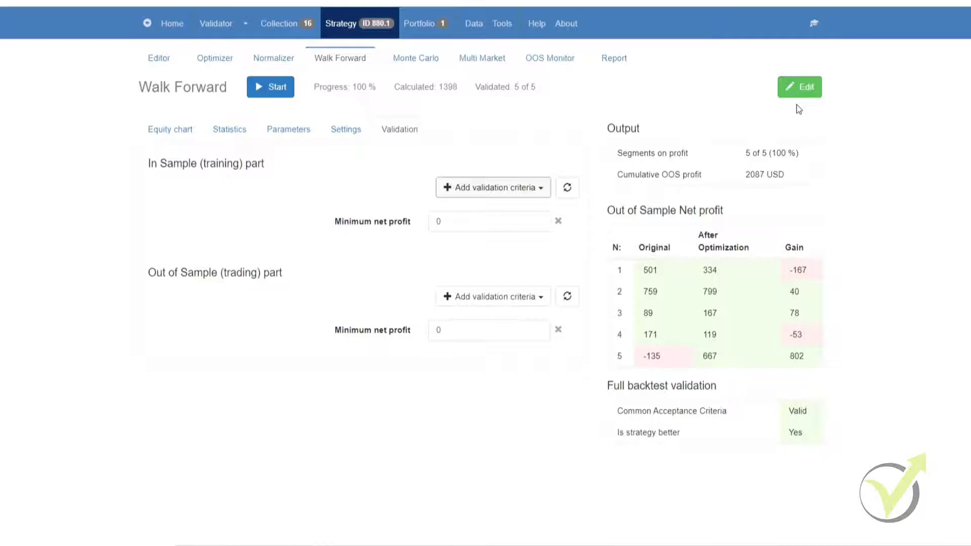
mouse_move(809, 119)
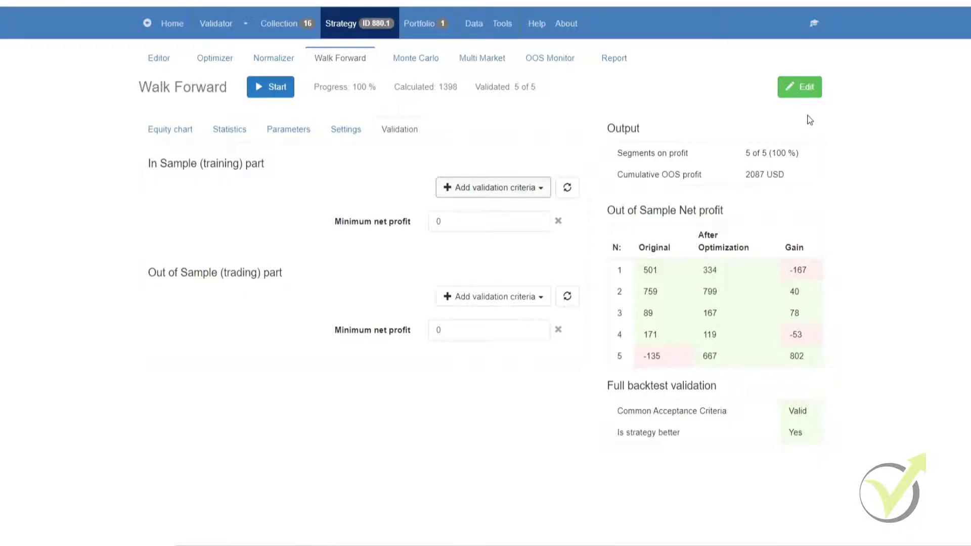